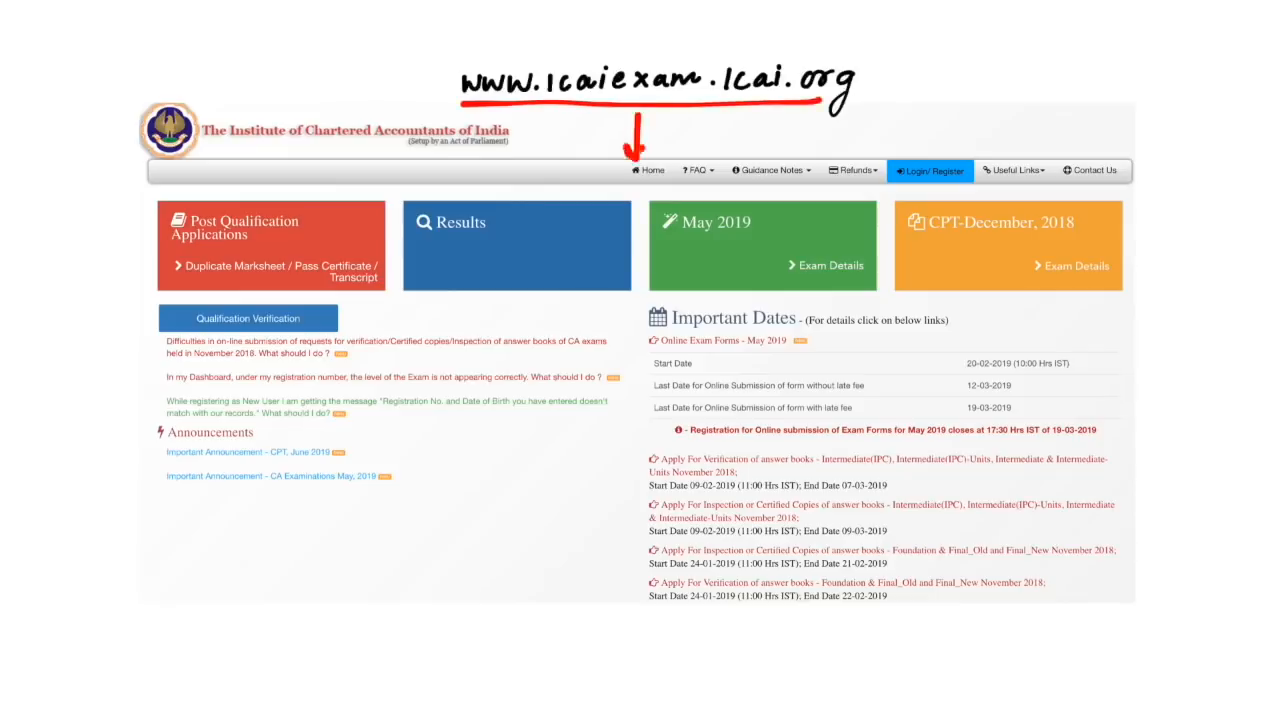
Open the Final (Old) May 2019 application form from the ICAI Exam Portal home page.
left_click(928, 170)
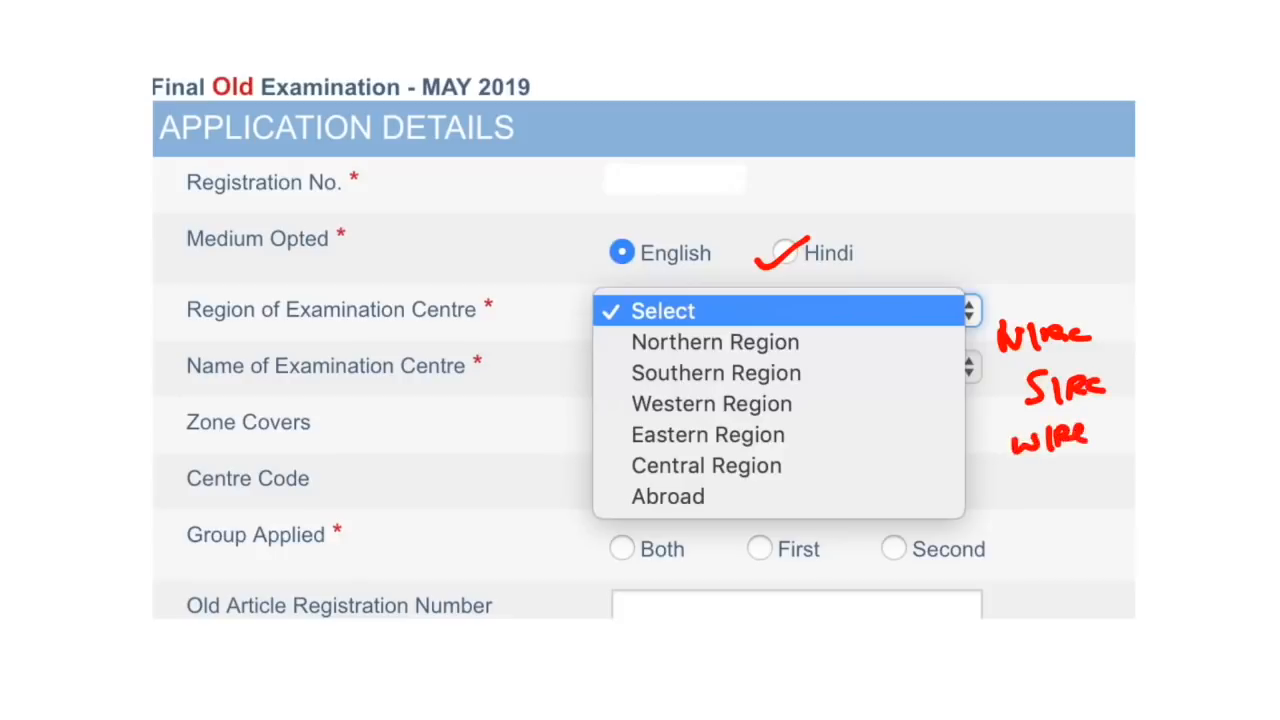
Choose English as the Medium Opted on the Final Old May 2019 application.
left_click(715, 341)
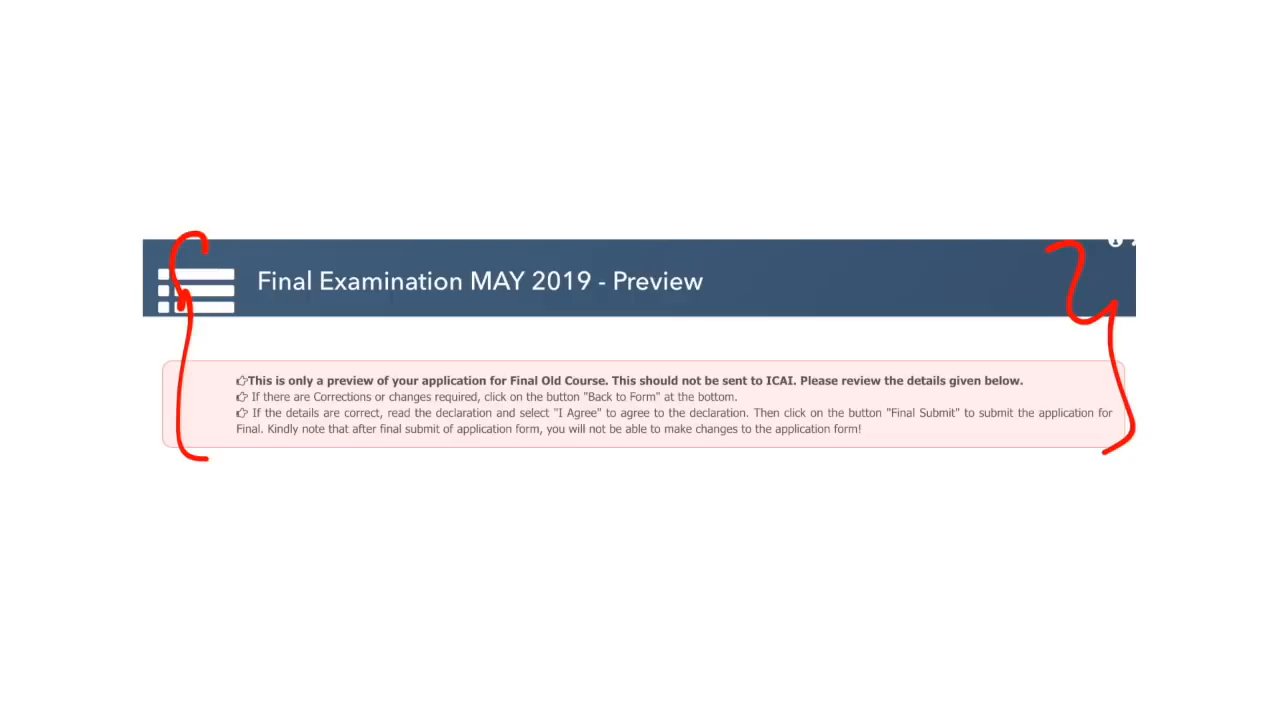
Scroll the preview down to the contact details and the 1800 INR fee total.
scroll("down", 3)
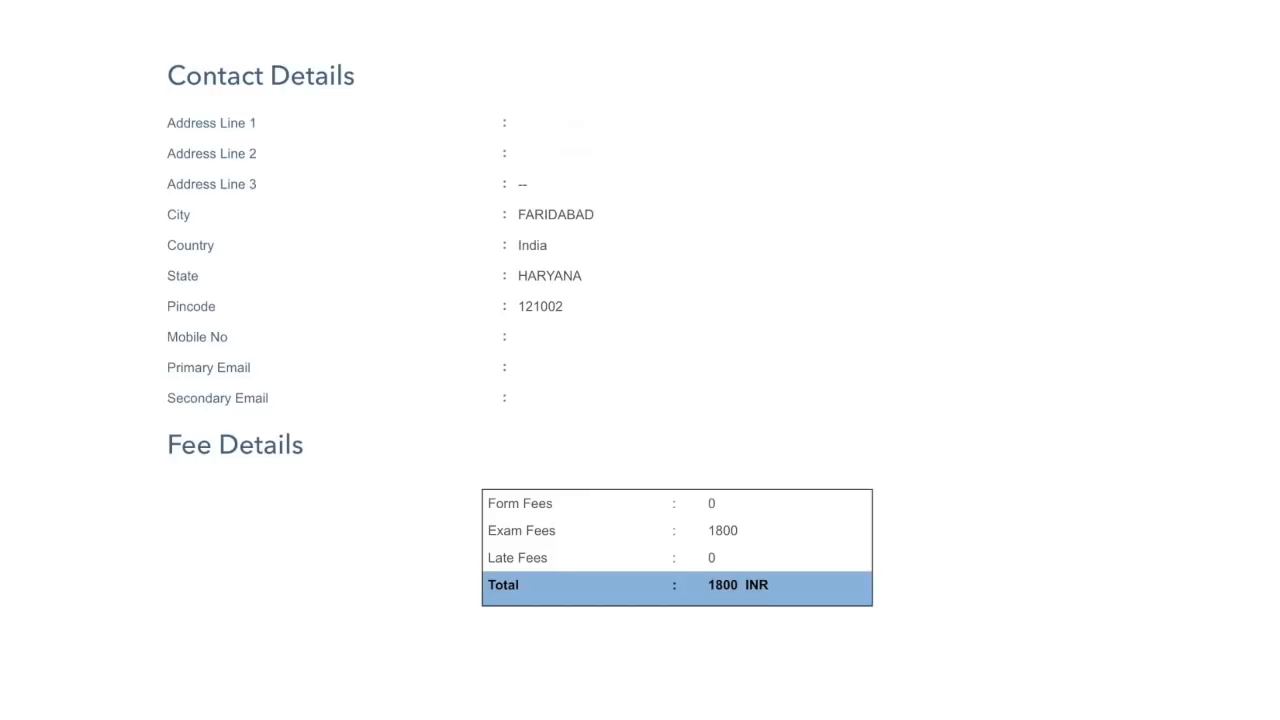